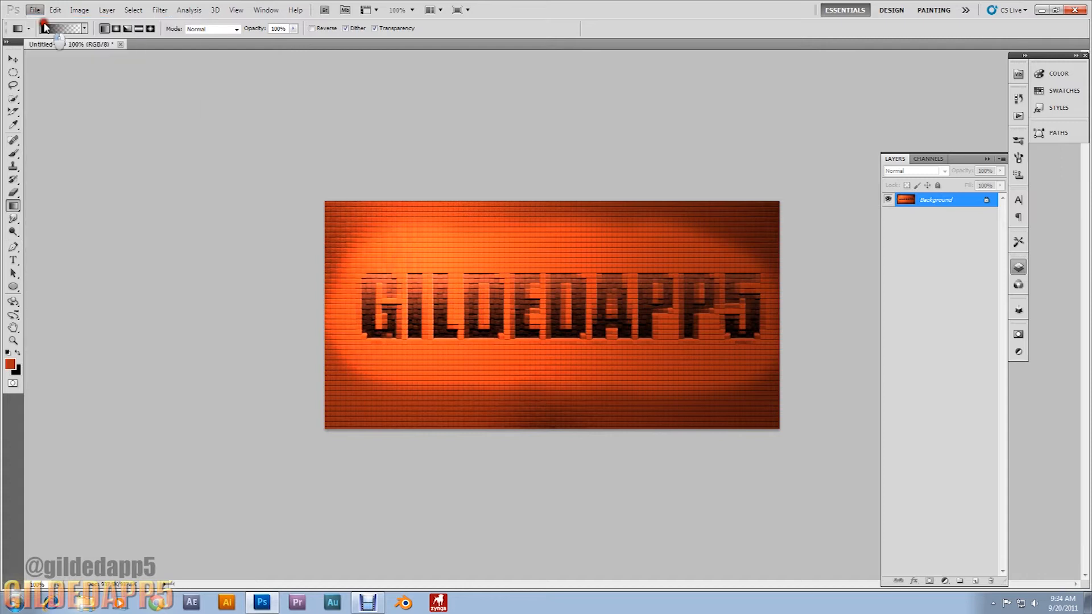
Create a new 800 × 400 pixel document.
click(37, 10)
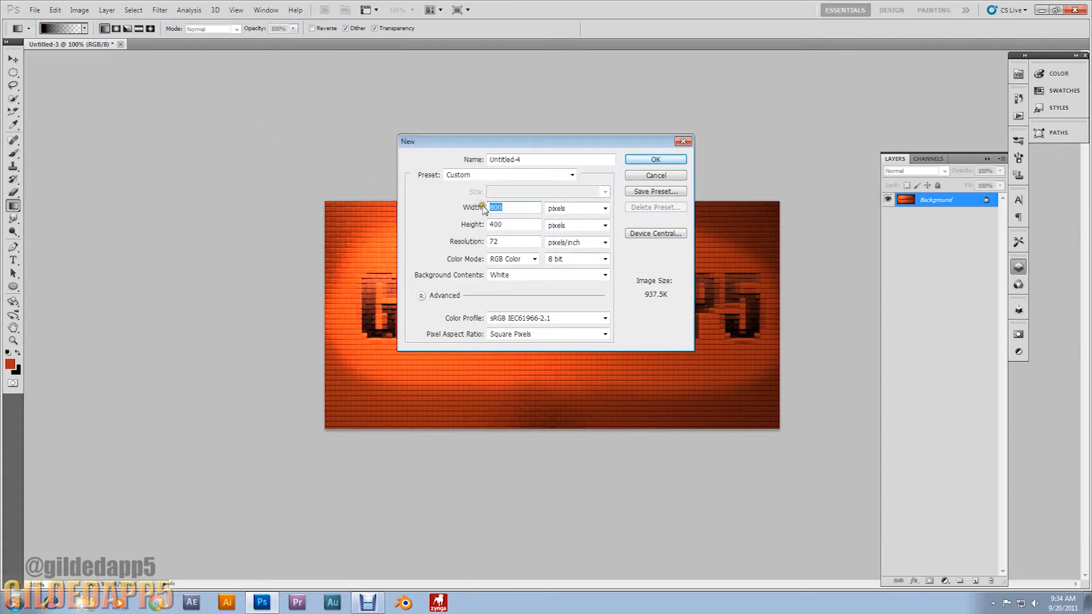
click(514, 224)
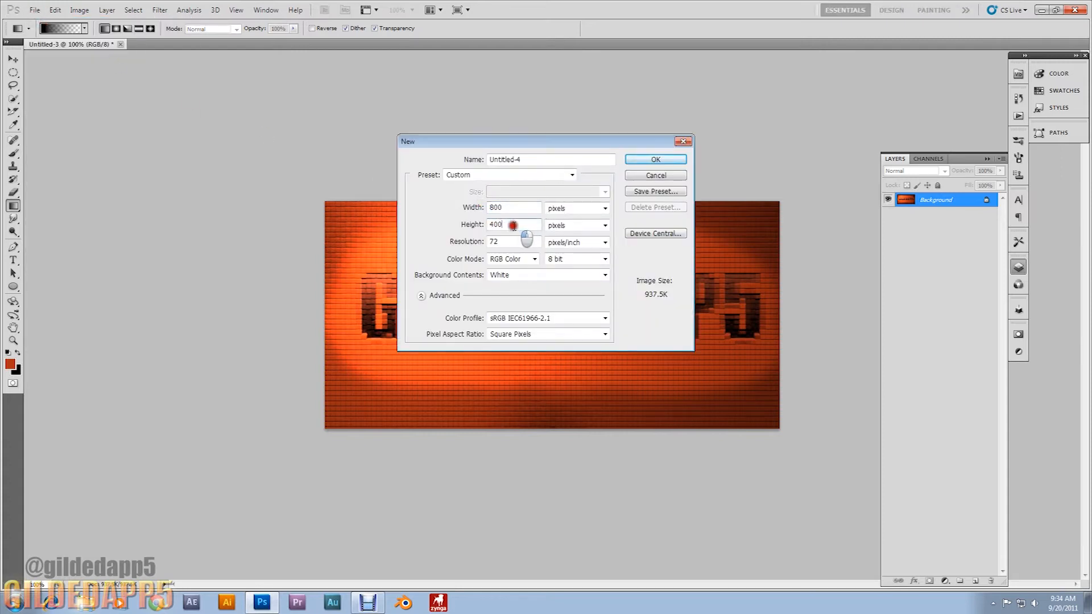
mouse_move(637, 162)
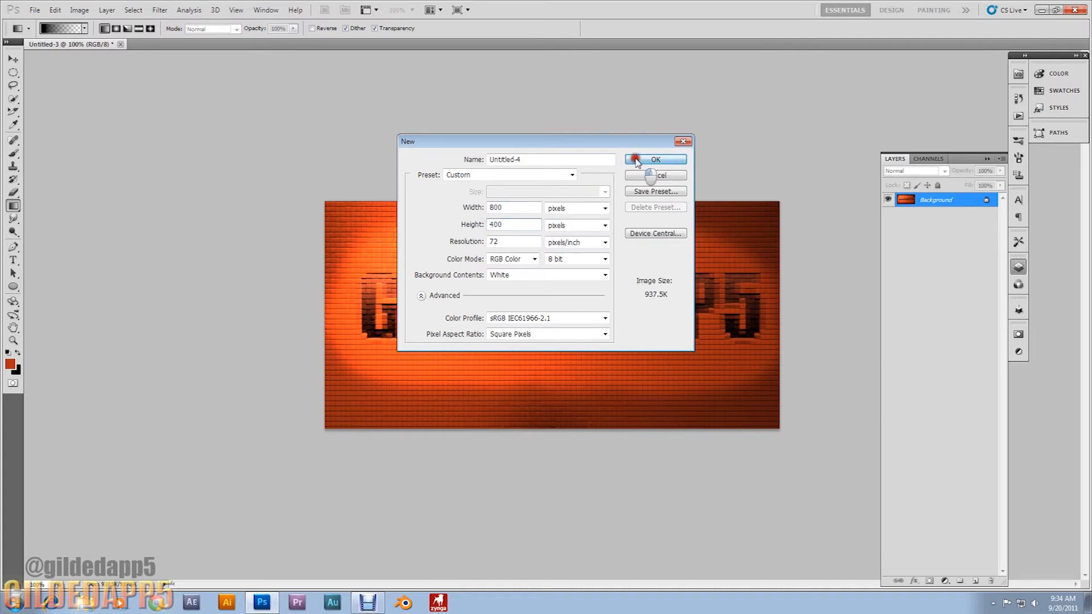
click(656, 159)
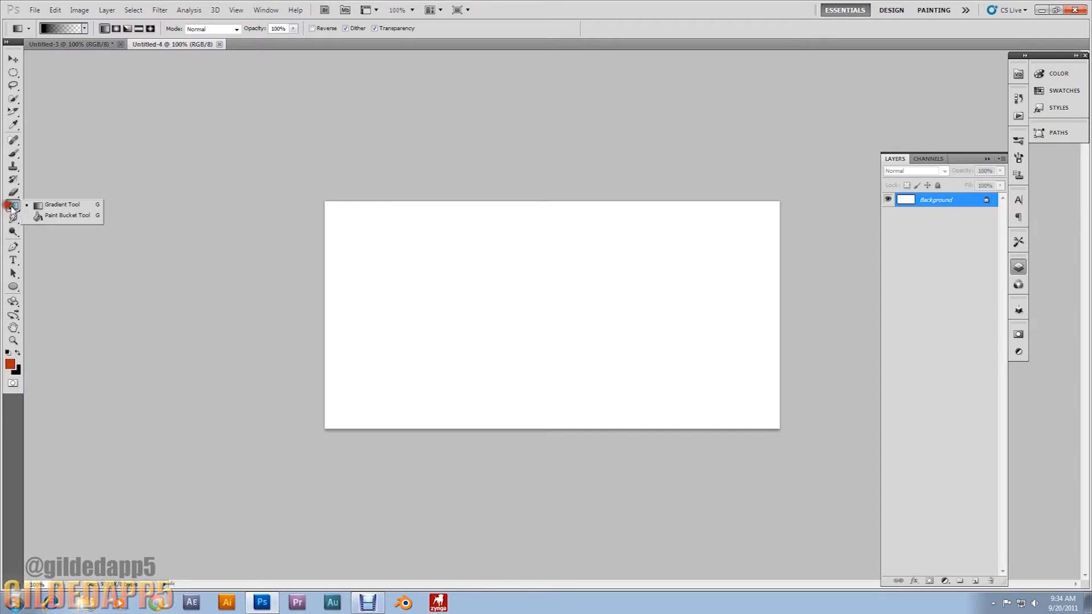
Fill the canvas with orange-red #D43D1A using the Paint Bucket.
click(63, 216)
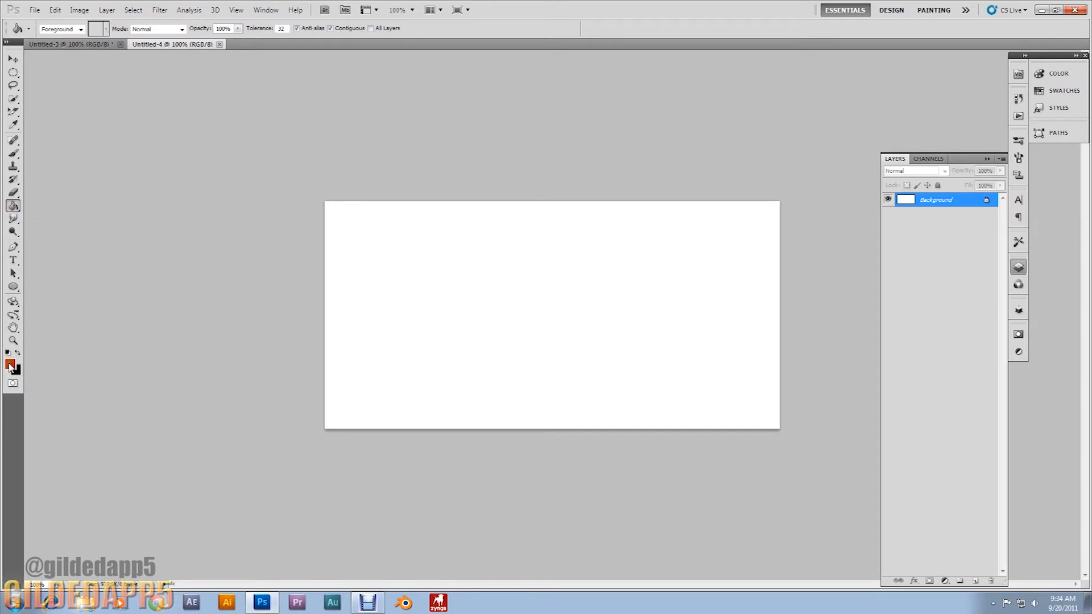
click(9, 362)
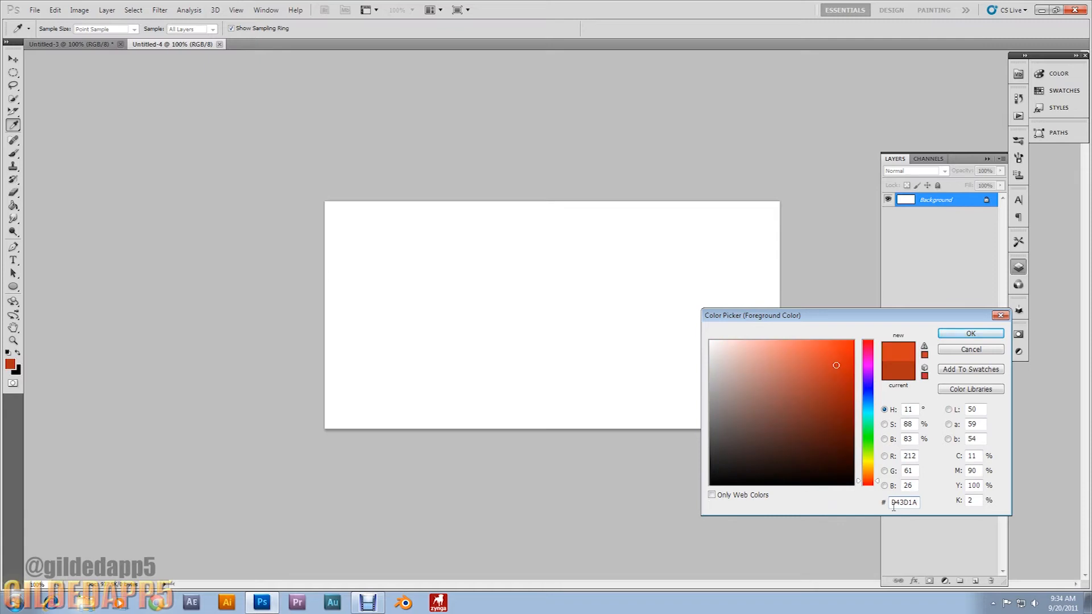
click(971, 333)
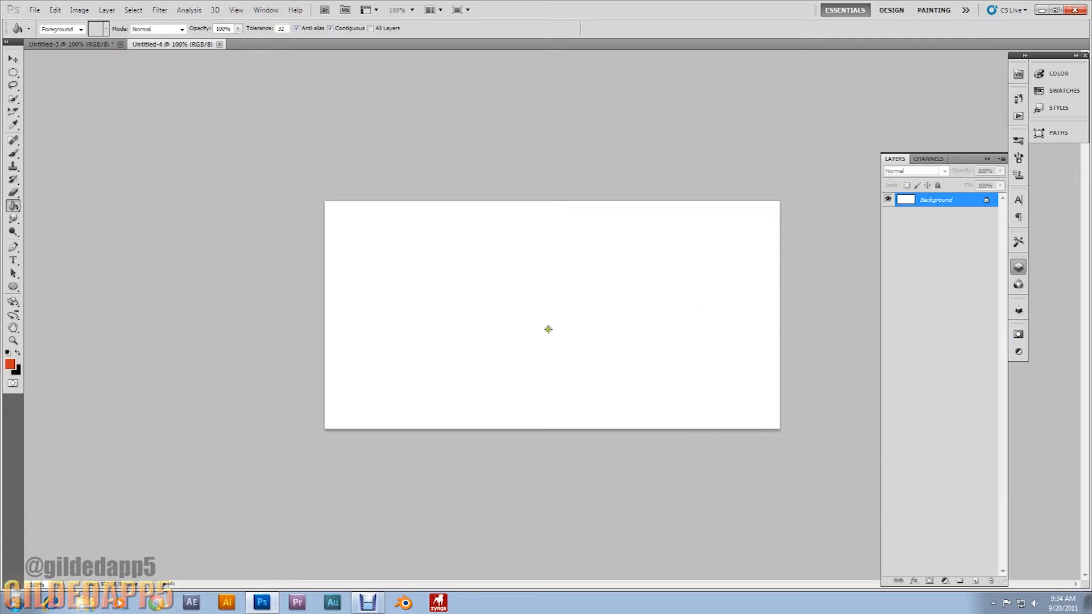
click(479, 295)
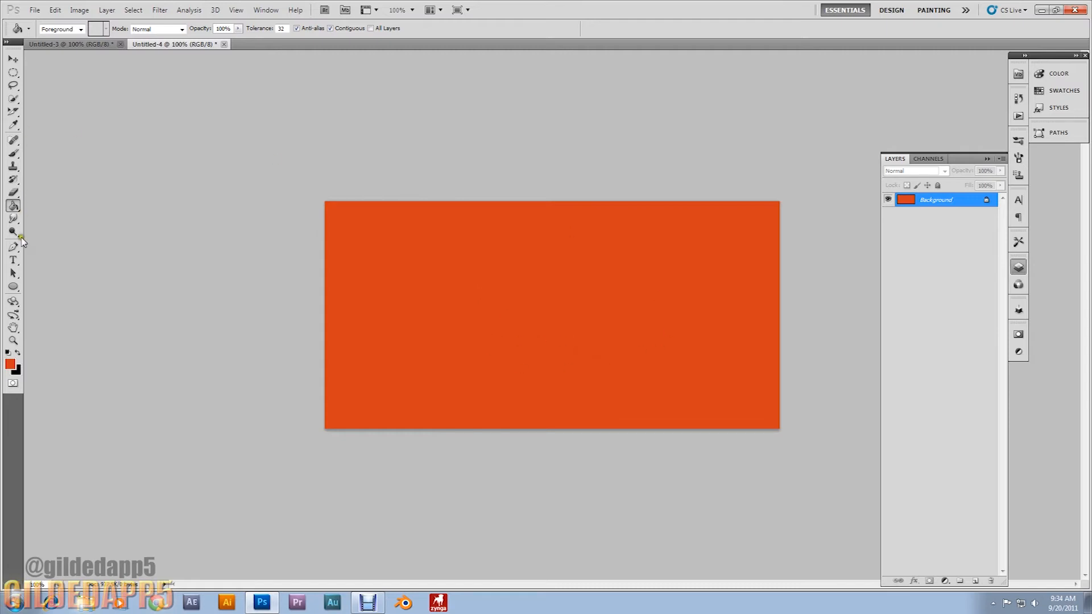
Set the Type tool colour to dark reddish-brown.
click(12, 261)
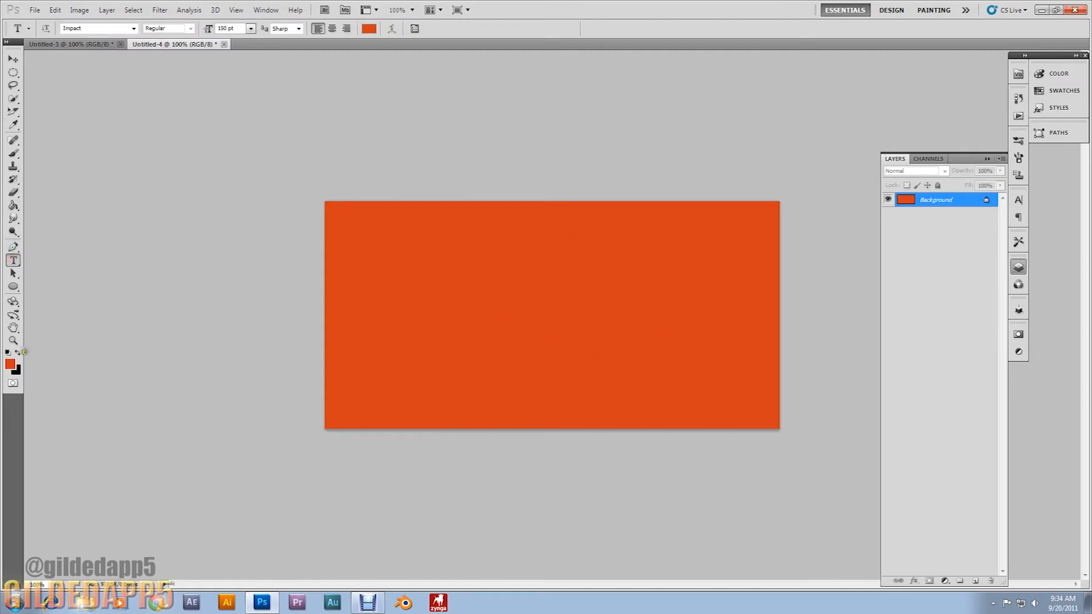
click(370, 28)
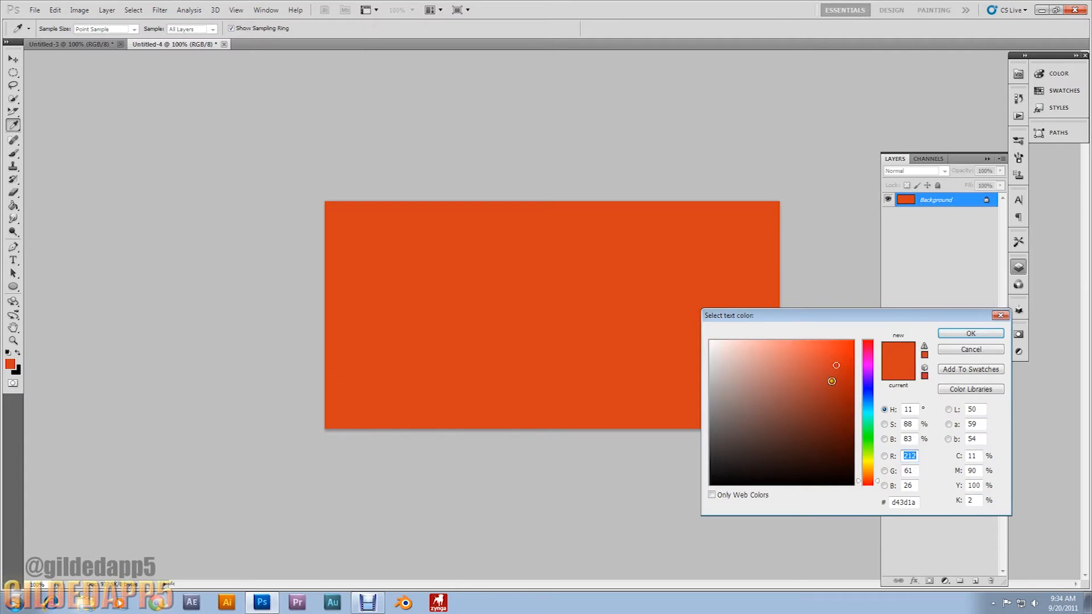
click(813, 396)
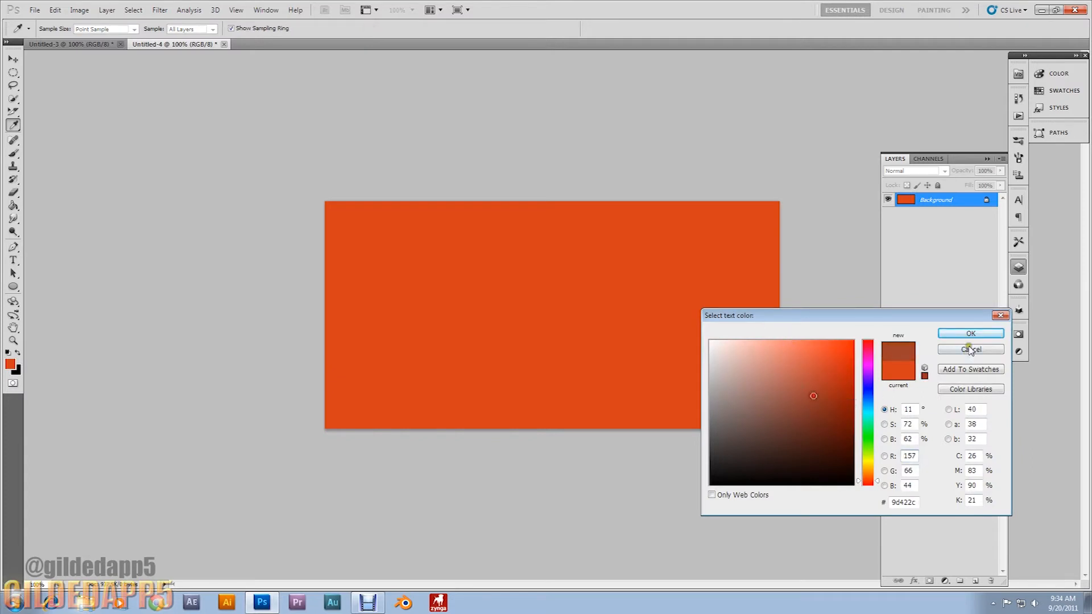
click(832, 399)
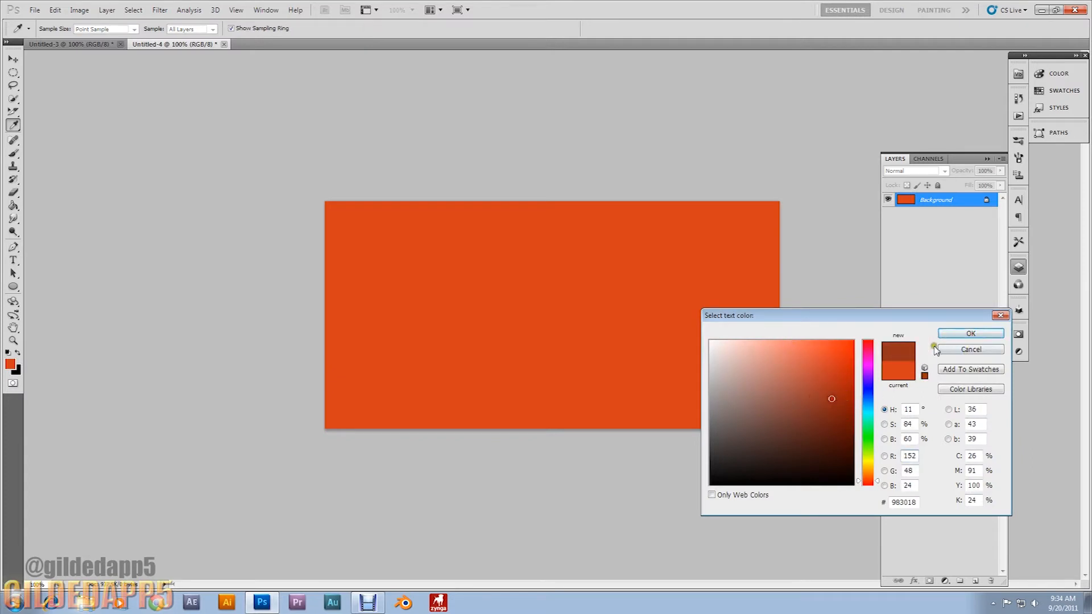
click(971, 334)
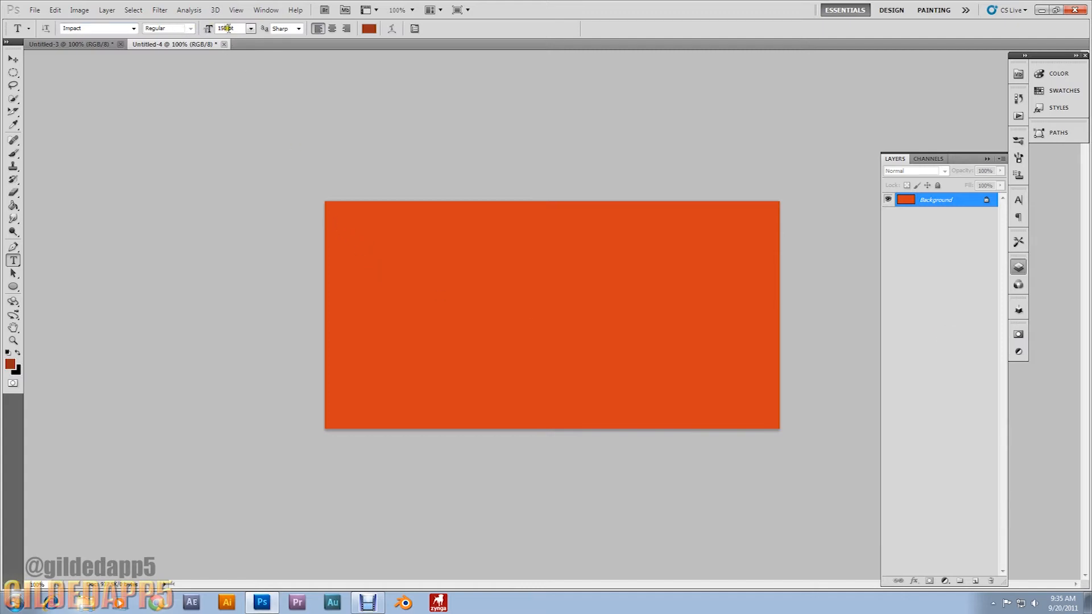
Type 'GILDEDAPP5' in 150 pt Impact and commit it with the Move tool.
click(343, 237)
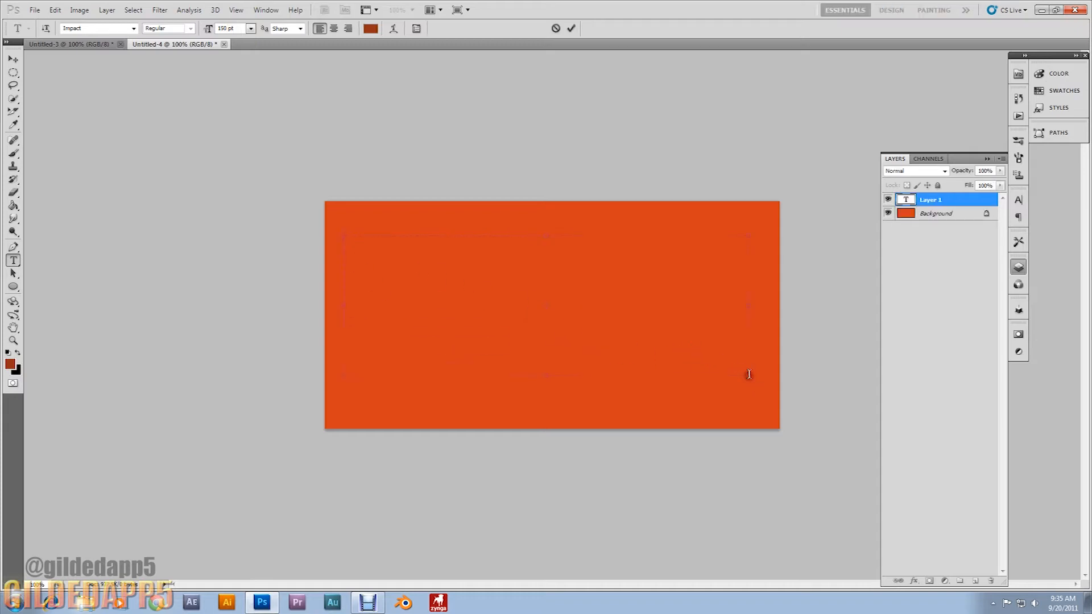
text(GI)
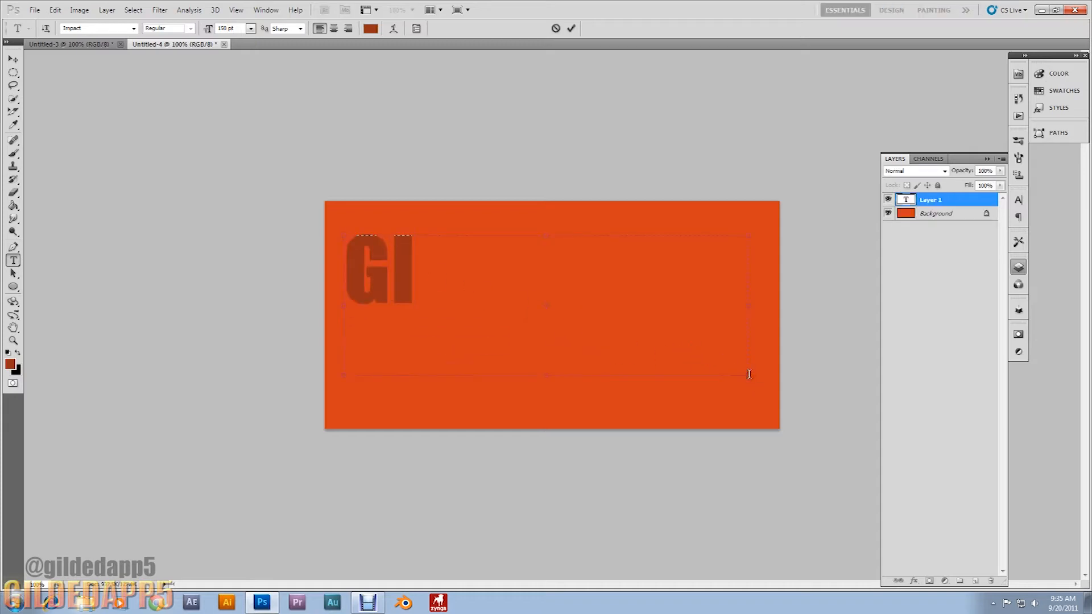
text(LDEDAPP)
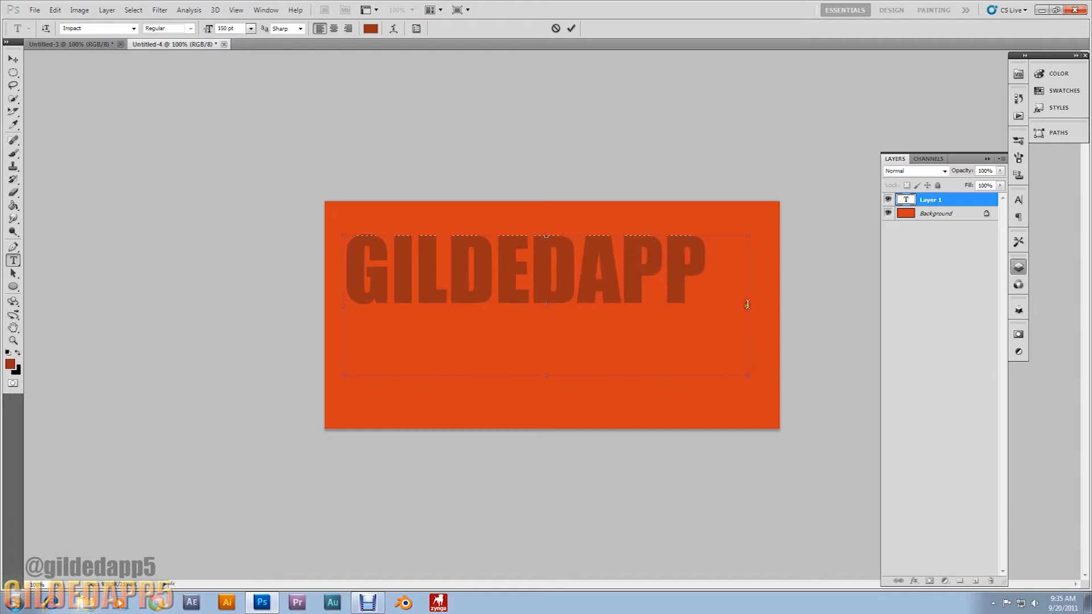
mouse_move(750, 309)
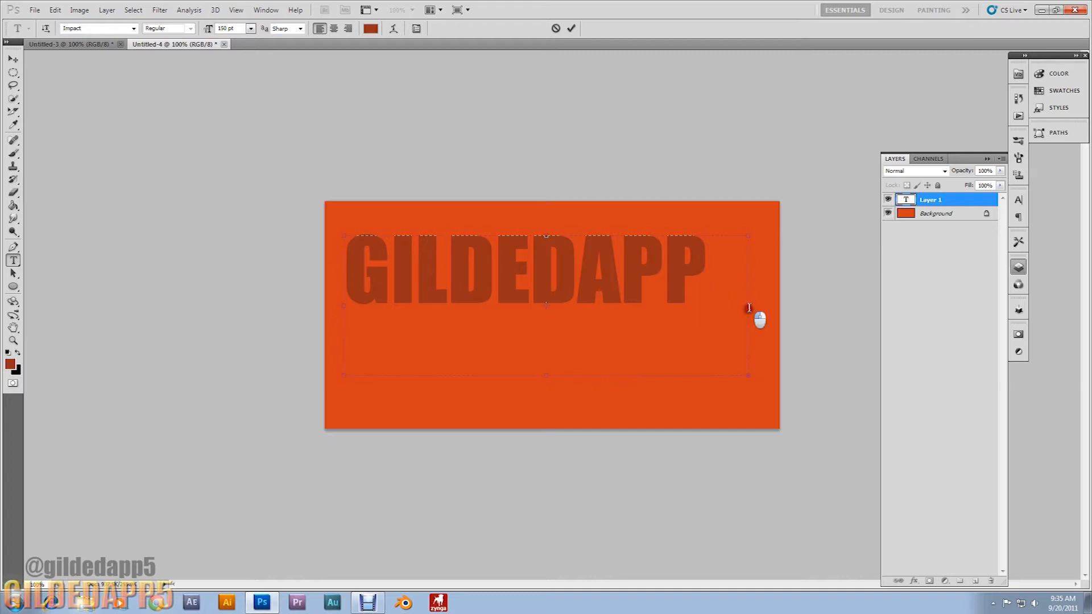
text(5)
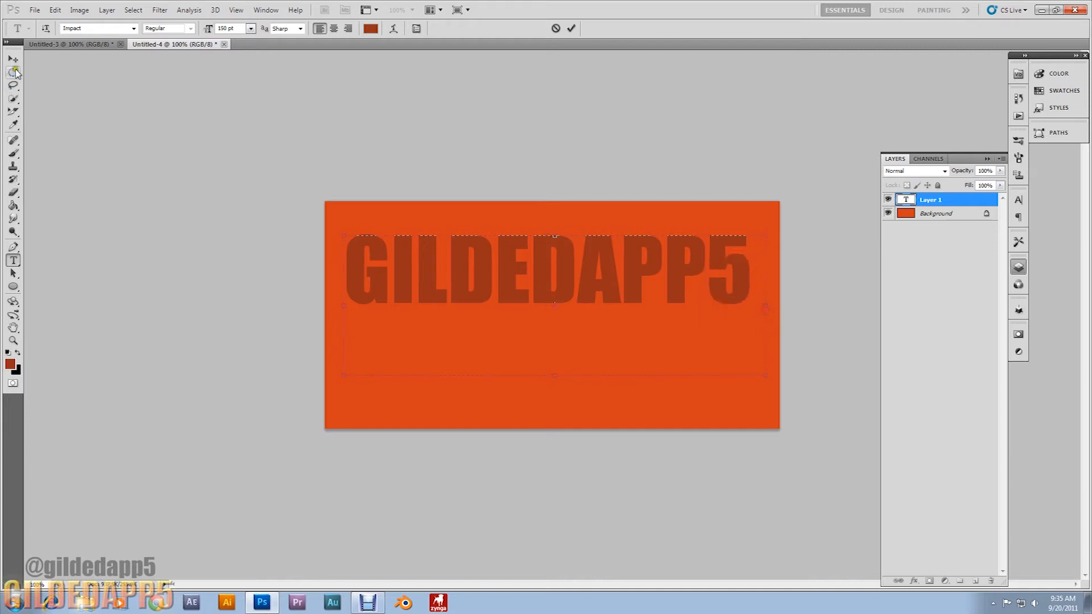
click(10, 58)
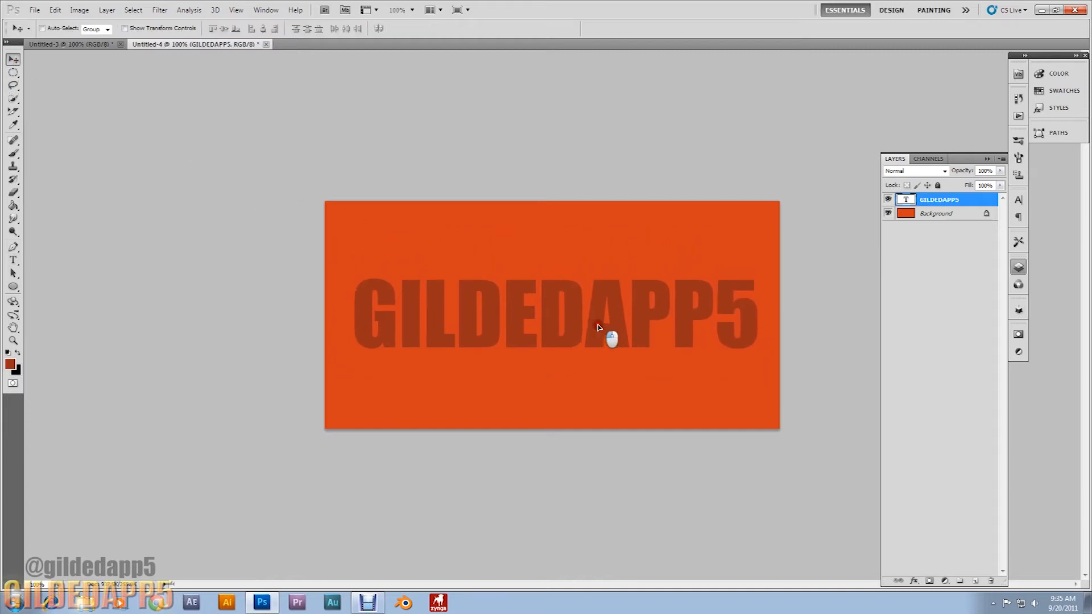
Rasterize the GILDEDAPP5 type, load its selection, and add a new layer.
right_click(951, 199)
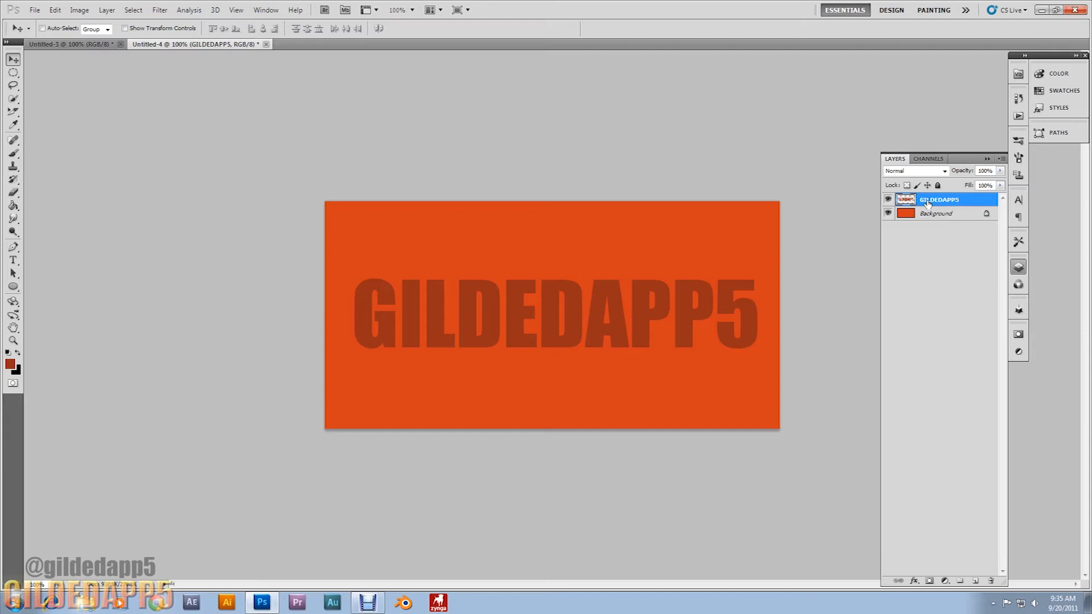
click(977, 580)
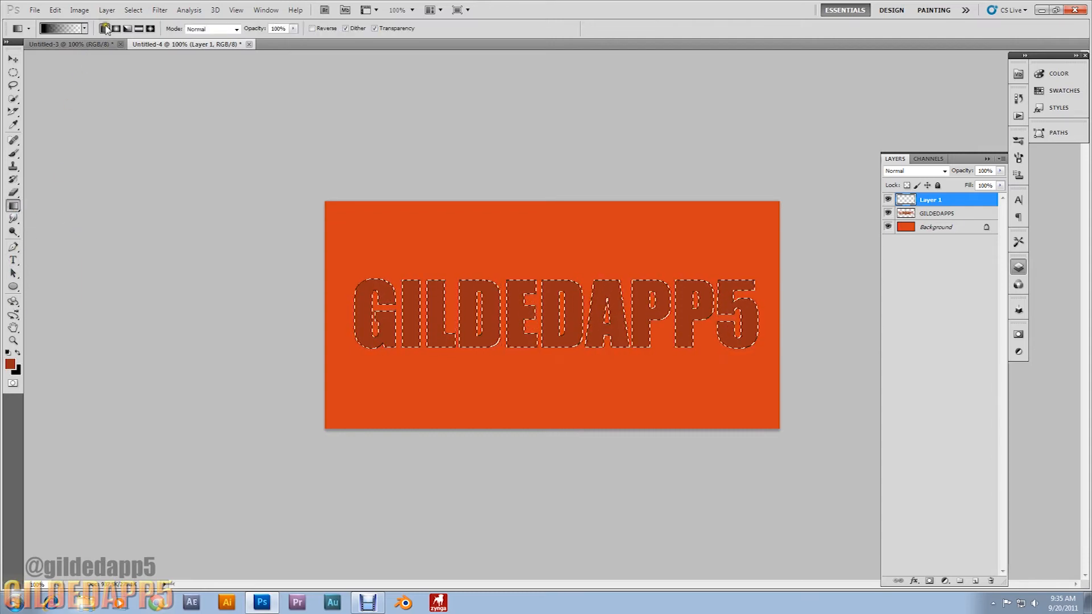
Fill the selected letters with a black-to-transparent linear gradient.
click(55, 27)
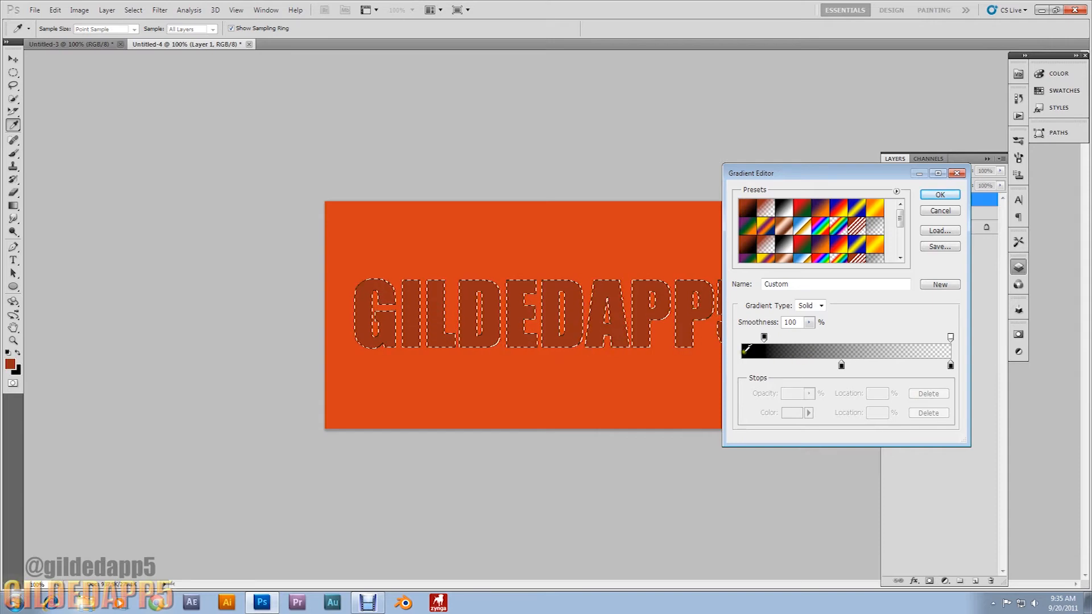
click(940, 194)
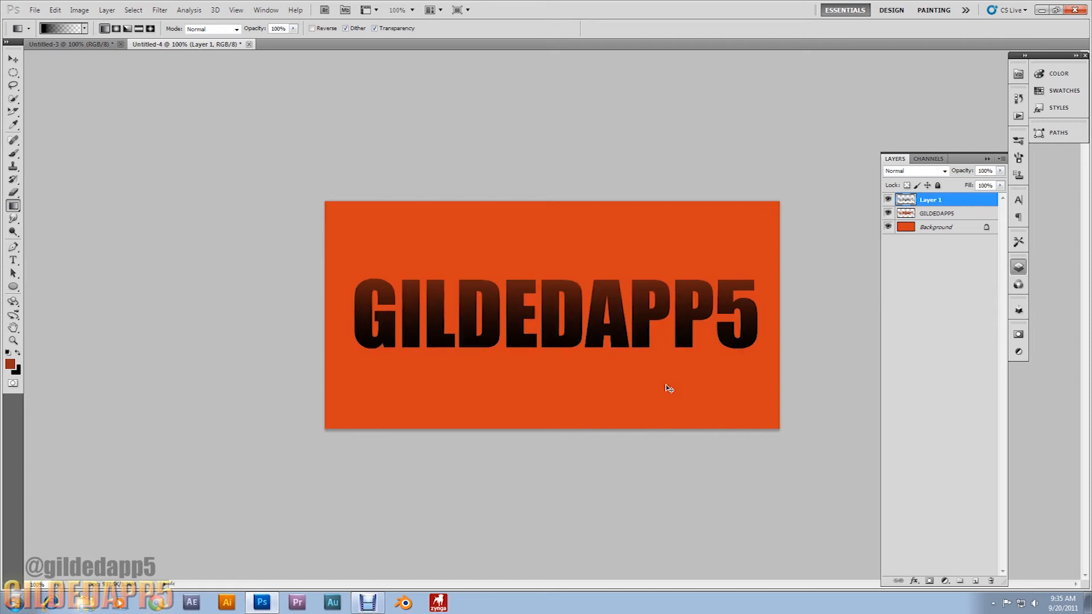
mouse_move(942, 226)
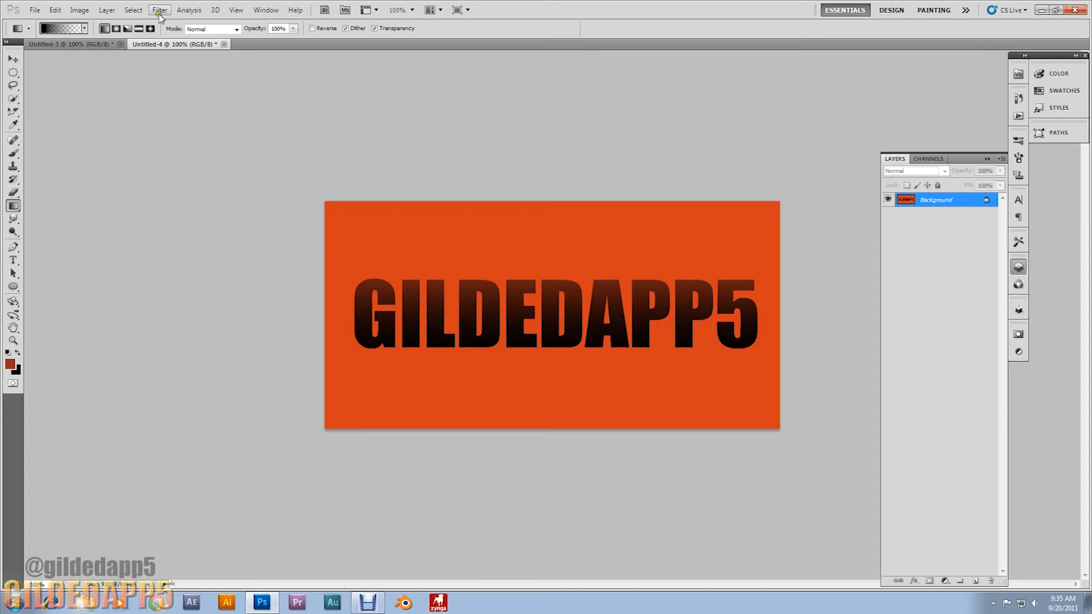
Apply the Patchwork texture with square size 4 and relief 13.
click(159, 10)
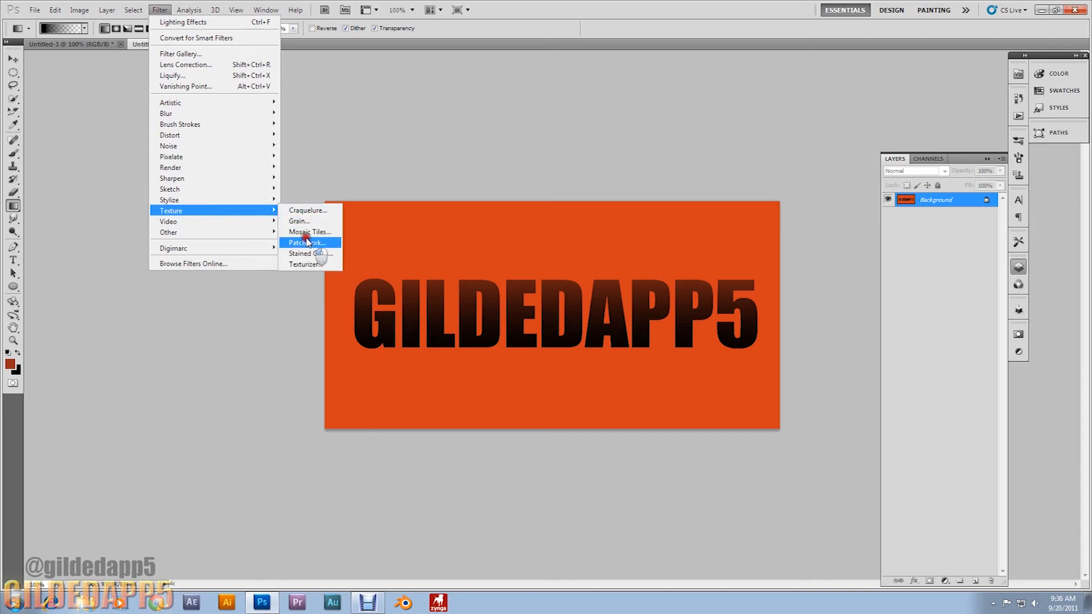
click(306, 242)
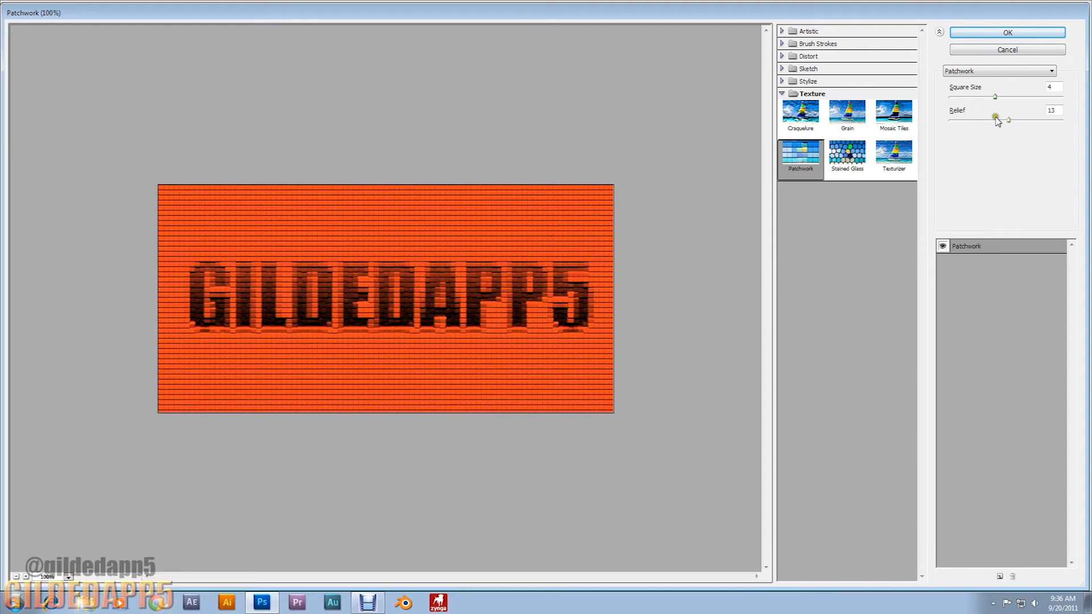
click(1010, 32)
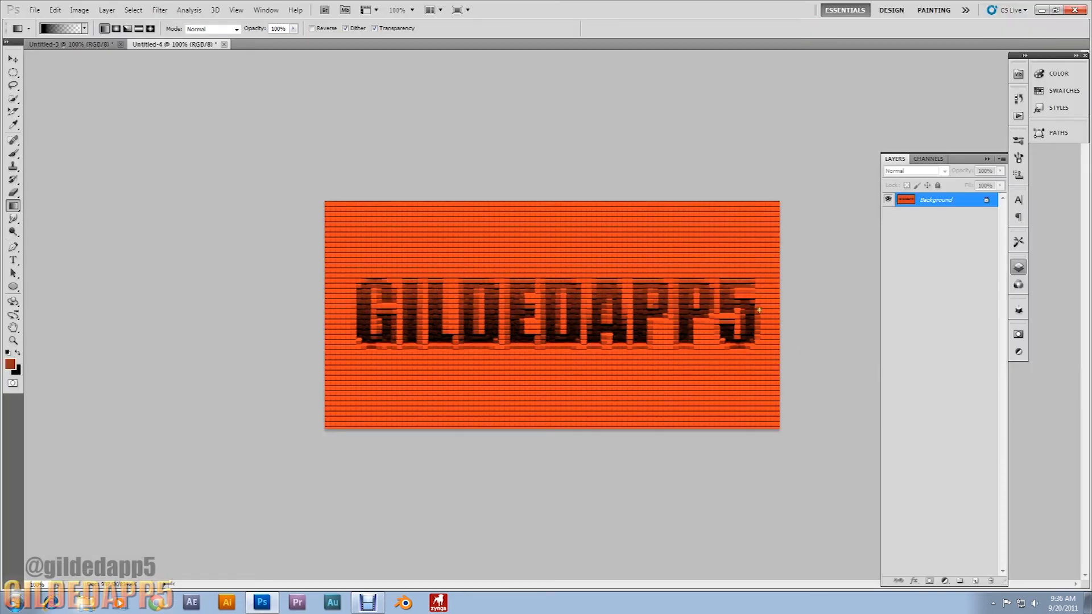
mouse_move(625, 367)
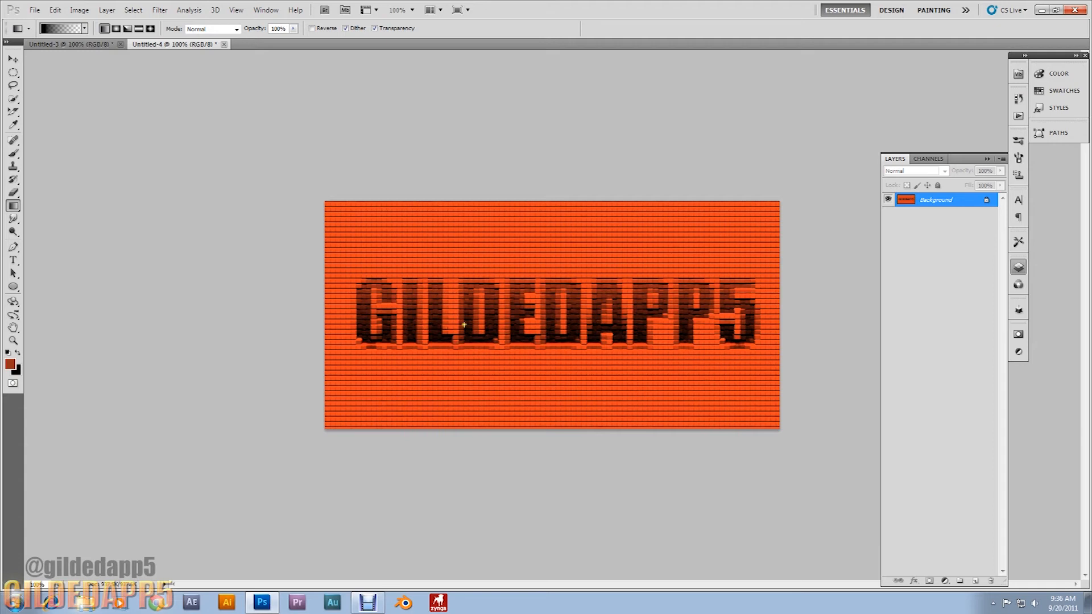
mouse_move(476, 321)
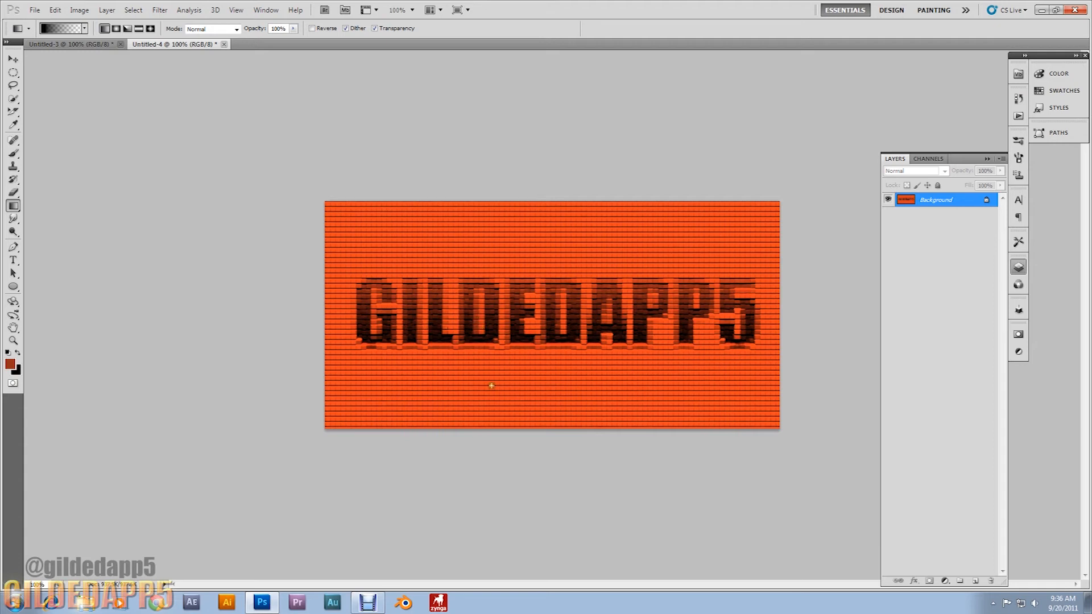
mouse_move(534, 366)
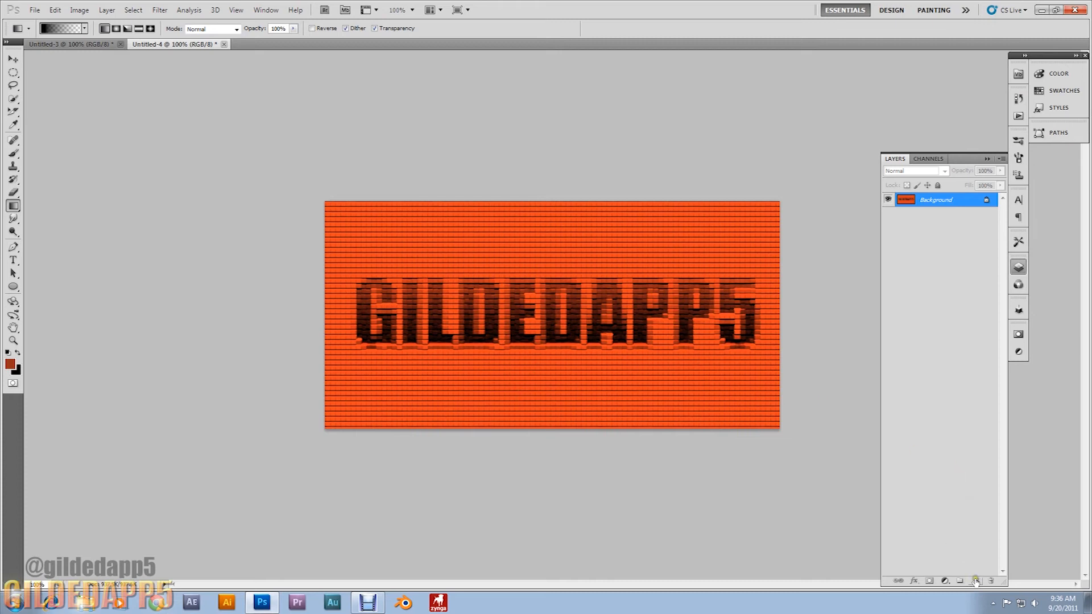
Add a black-filled layer with monochromatic Gaussian noise.
click(978, 581)
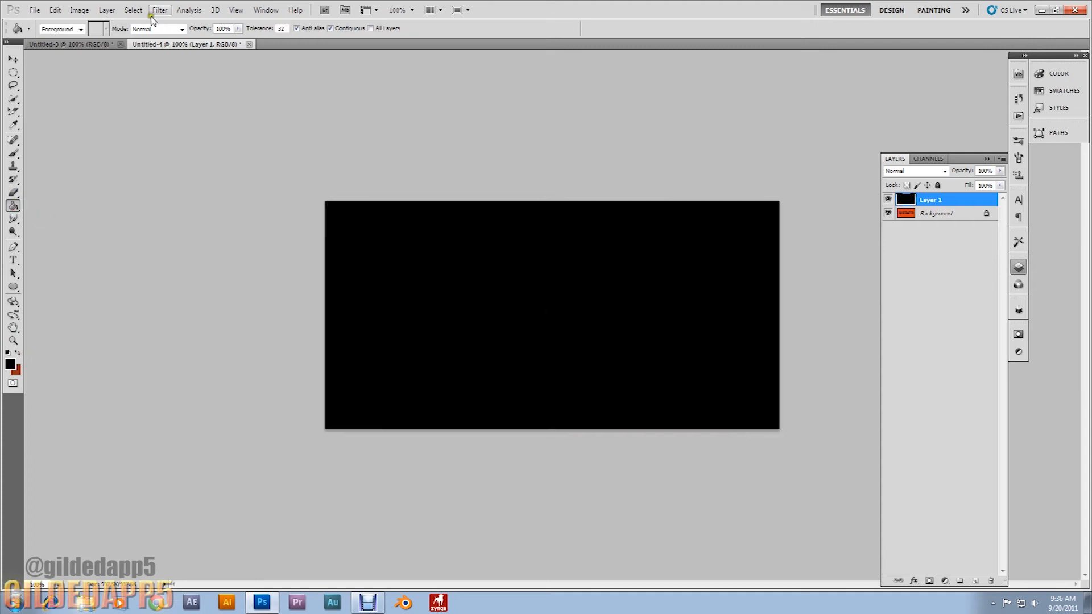
click(160, 10)
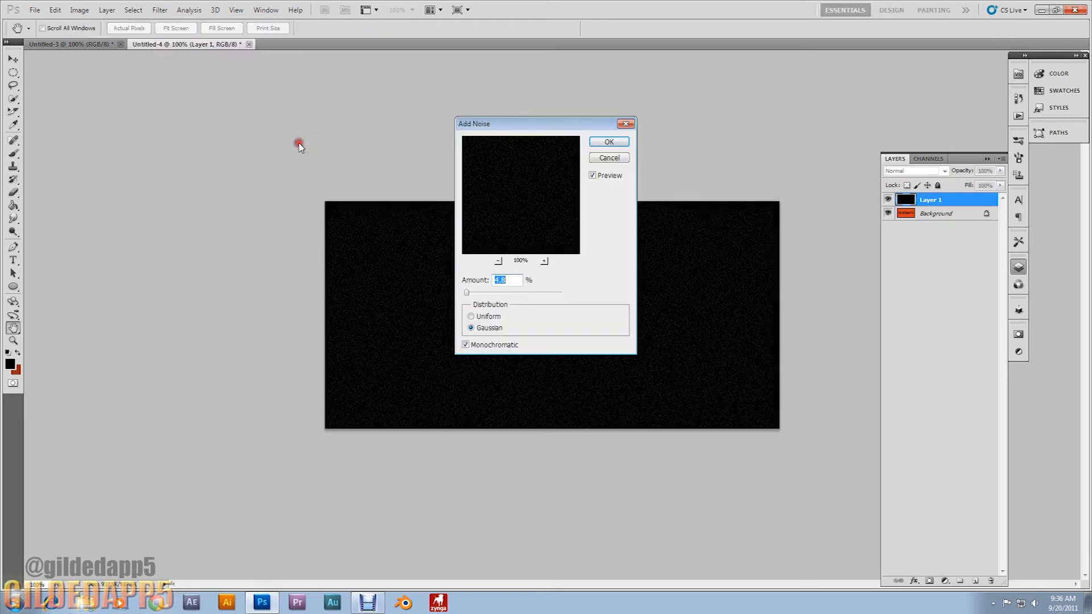
mouse_move(511, 280)
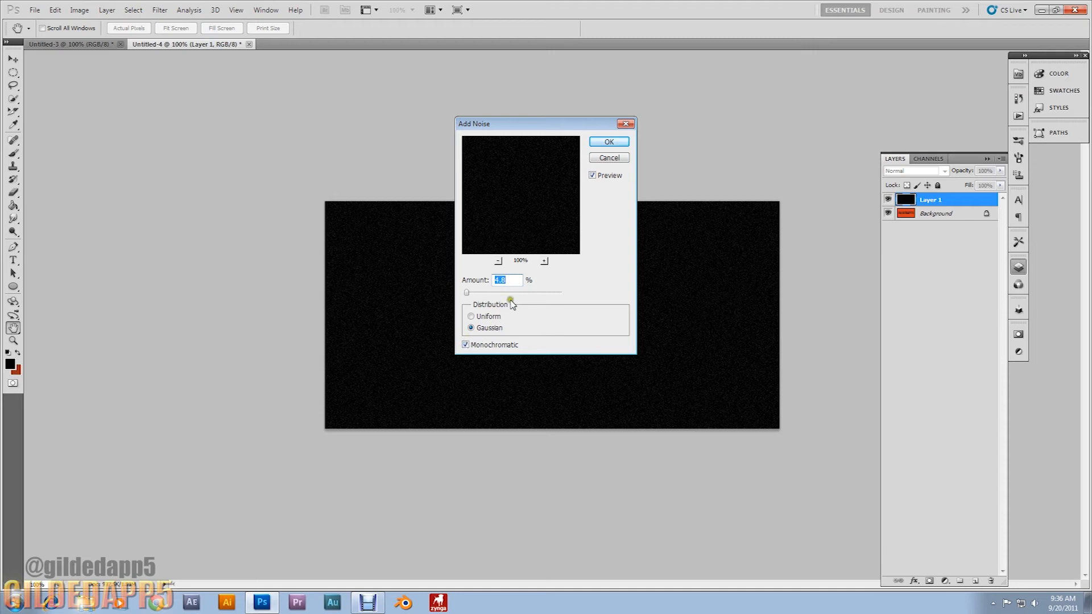
click(609, 141)
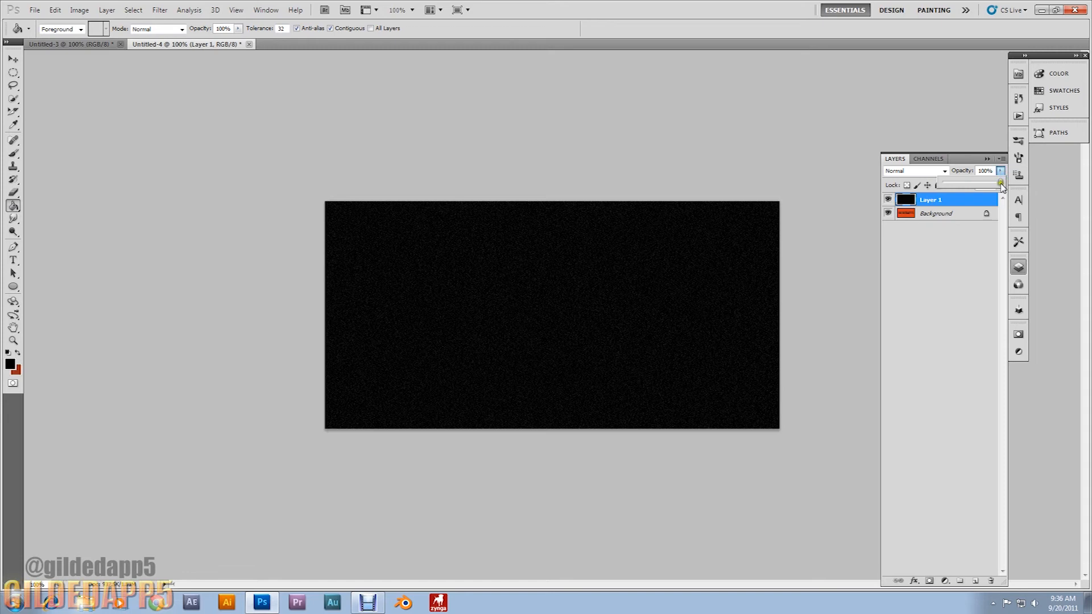
Lower the black noise layer's opacity to about 30%.
drag(999, 185, 962, 185)
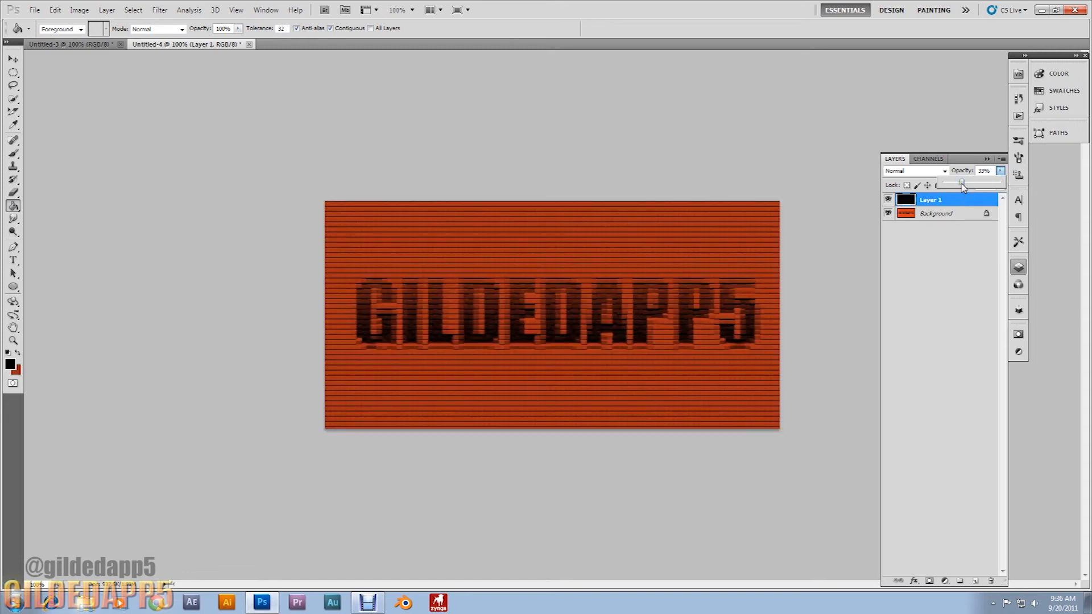
drag(963, 185, 960, 184)
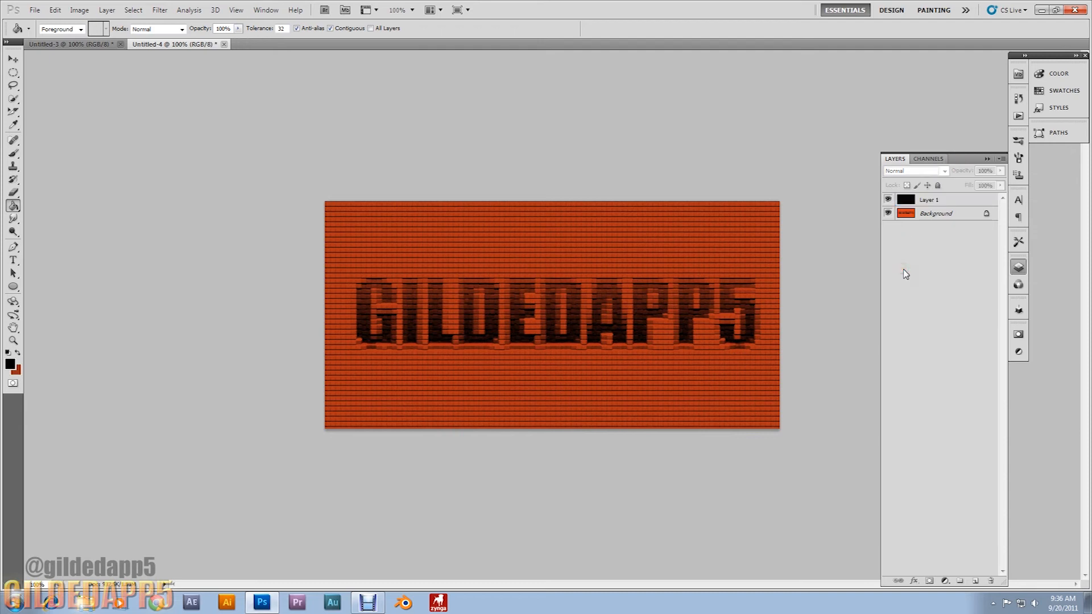
click(8, 190)
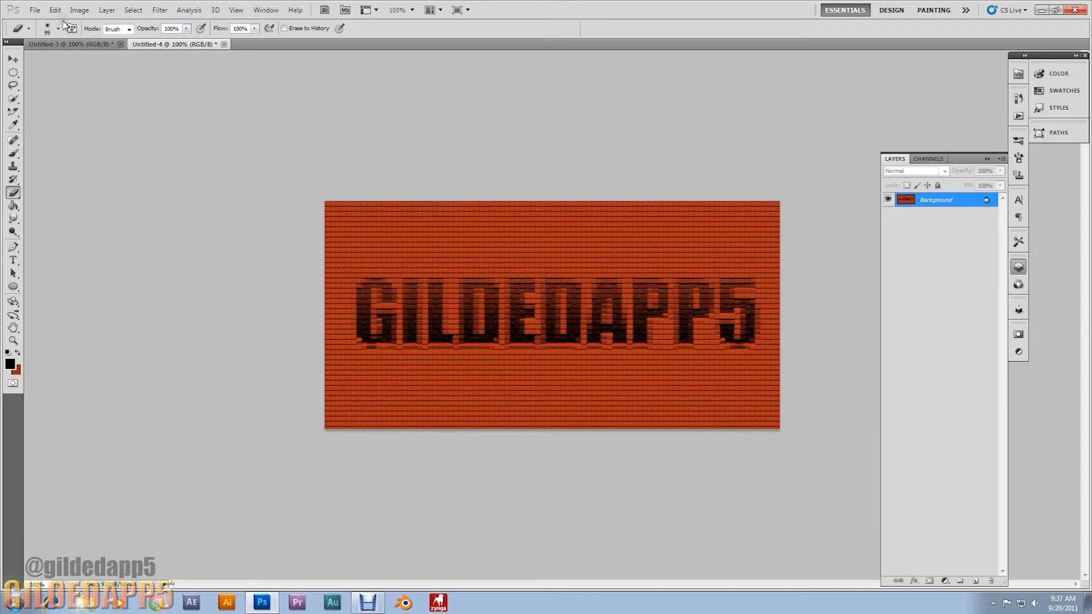
Erase the dark layer's centre above and below the text with a soft brush, then flatten.
click(55, 10)
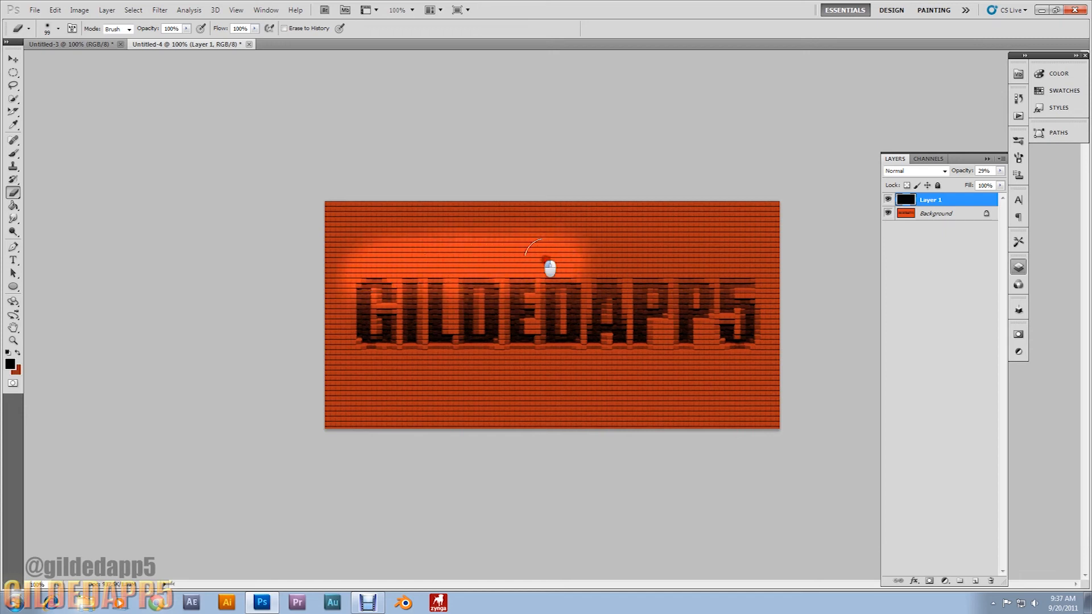
drag(550, 267, 732, 275)
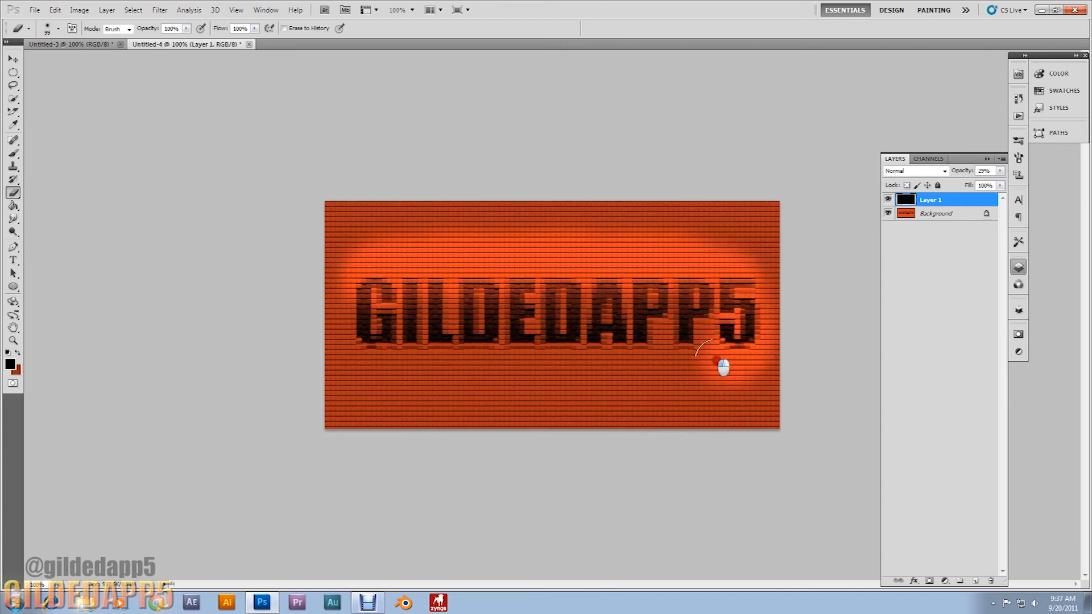
drag(722, 367, 576, 376)
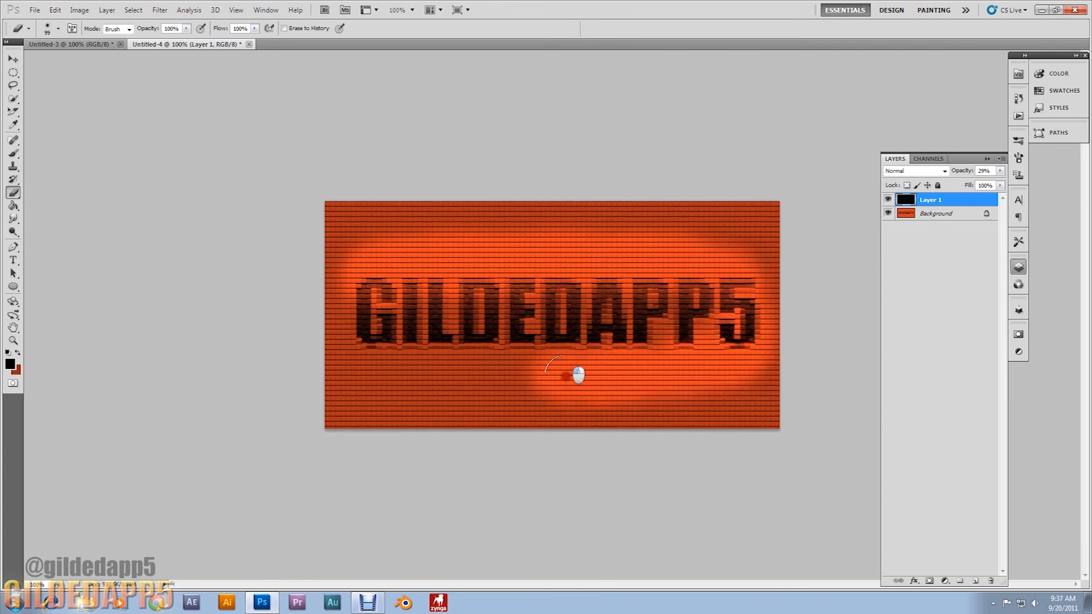
mouse_move(376, 373)
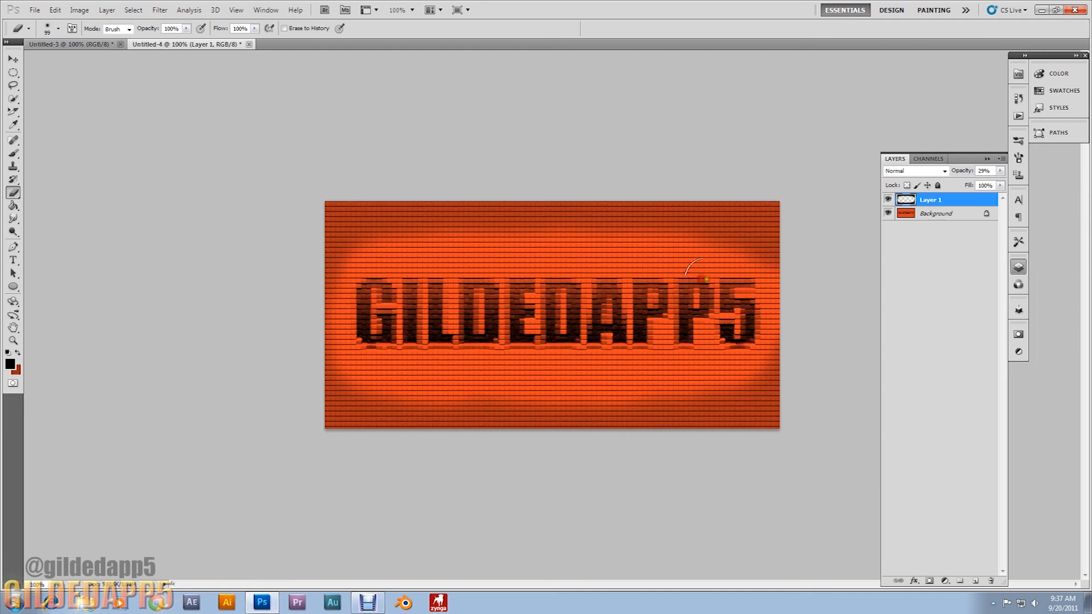
right_click(941, 200)
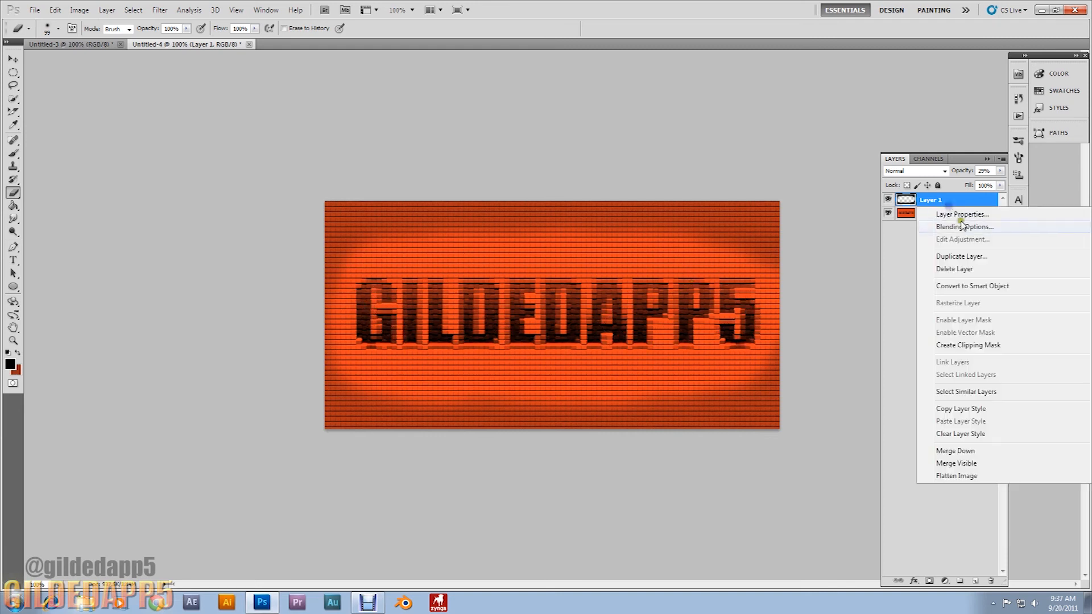
mouse_move(966, 453)
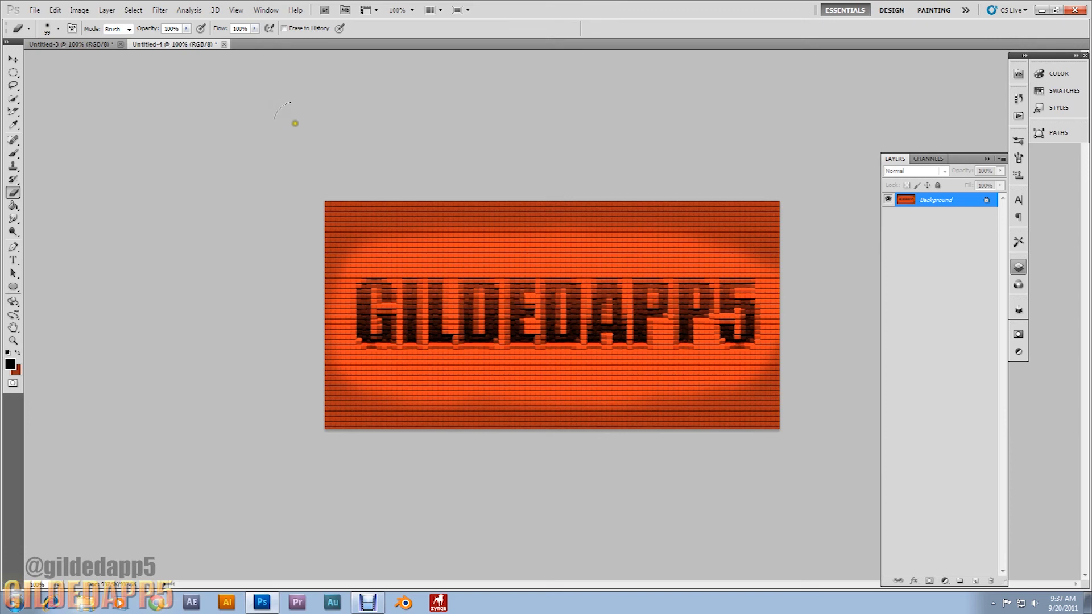
Apply Lighting Effects with the light positioned at the upper left.
click(175, 9)
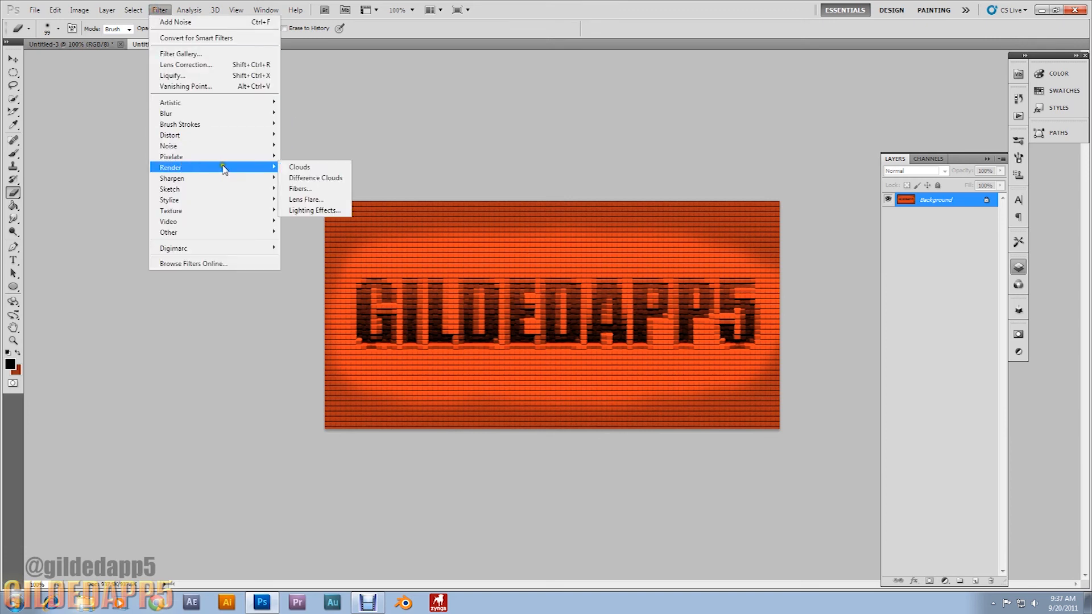
click(314, 210)
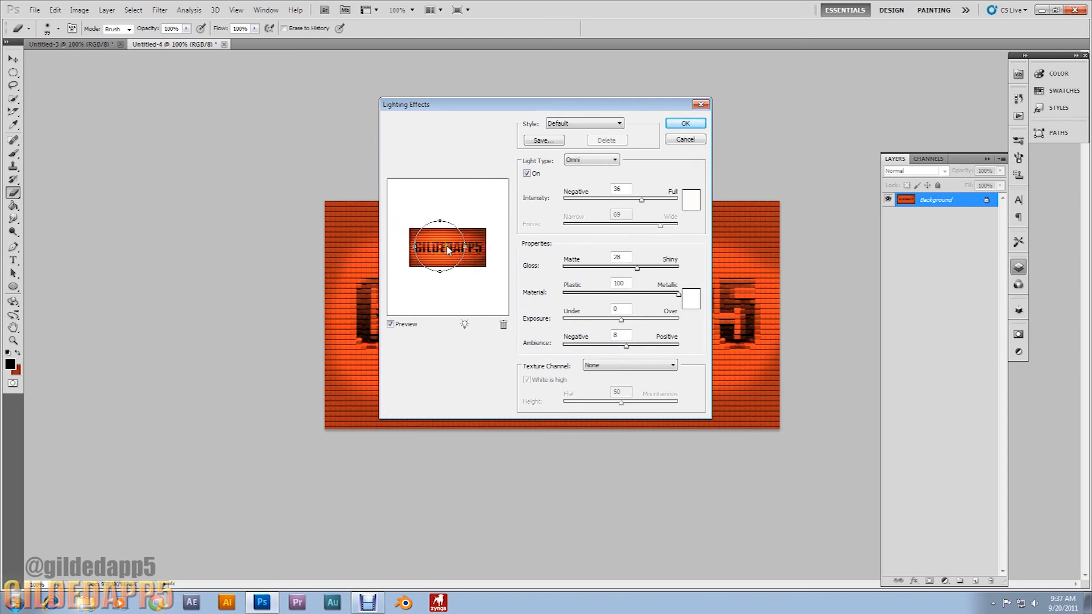
drag(447, 248, 428, 240)
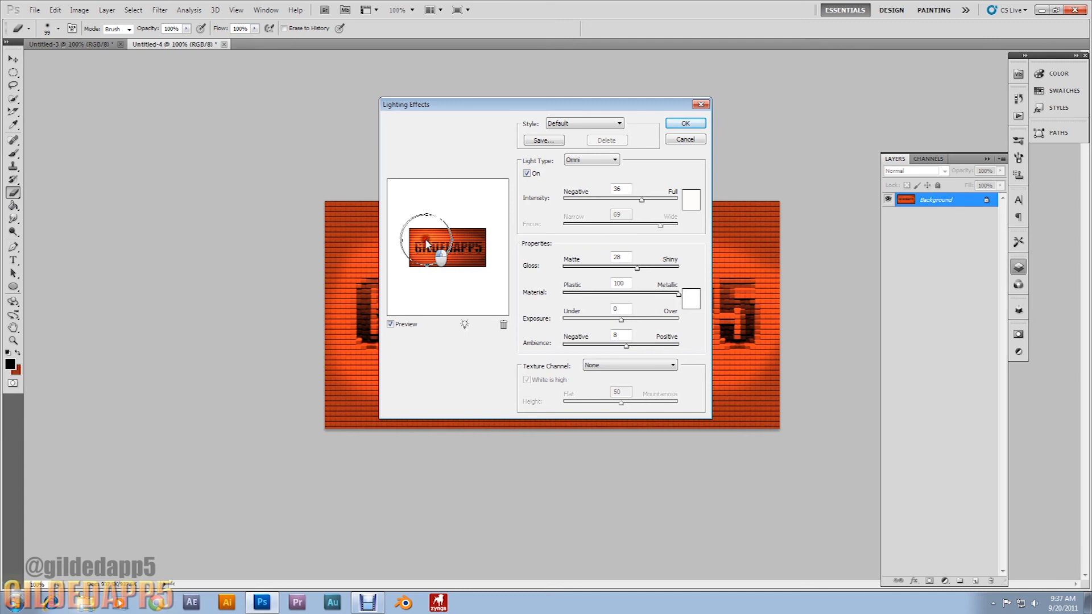
drag(422, 225, 438, 249)
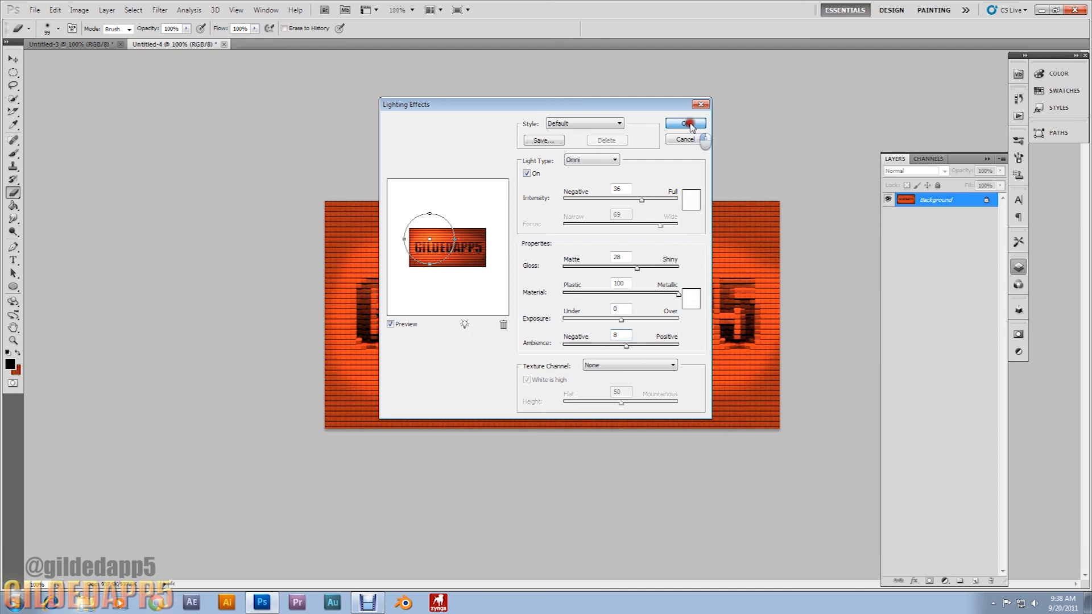
click(686, 124)
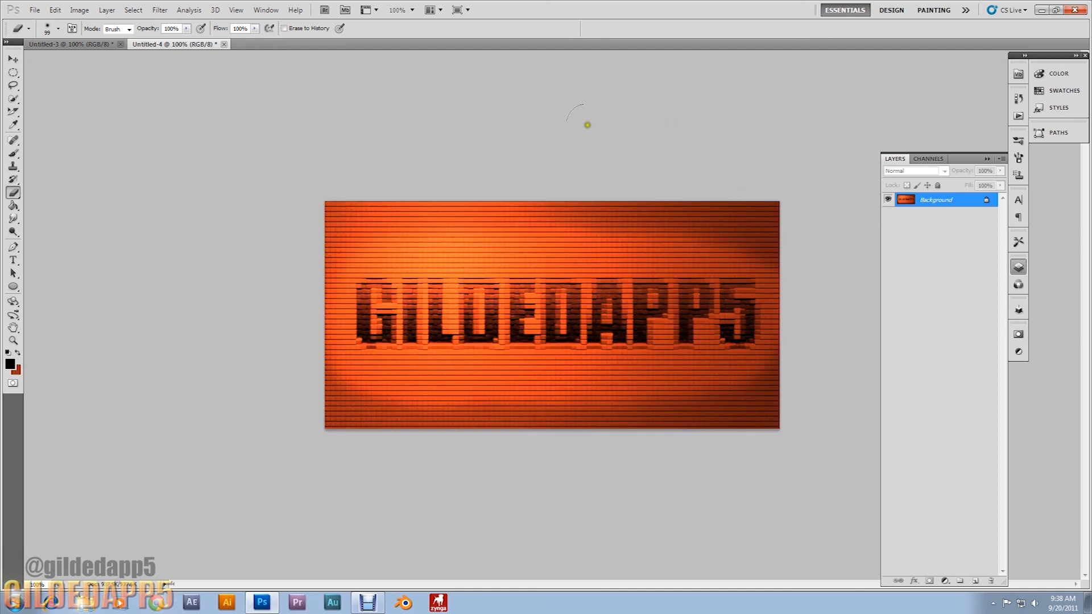